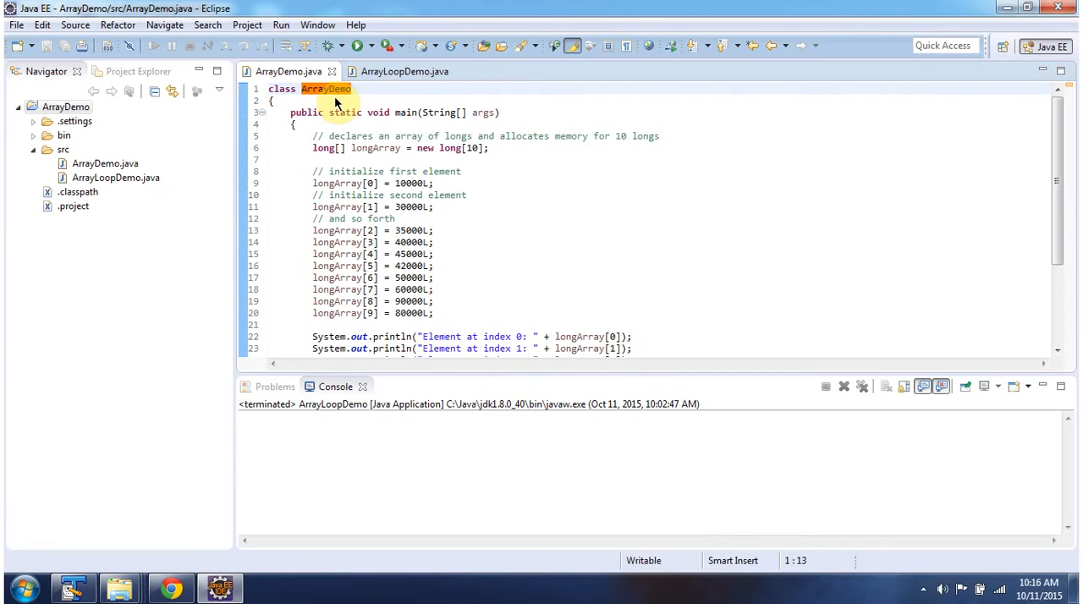
mouse_move(325, 100)
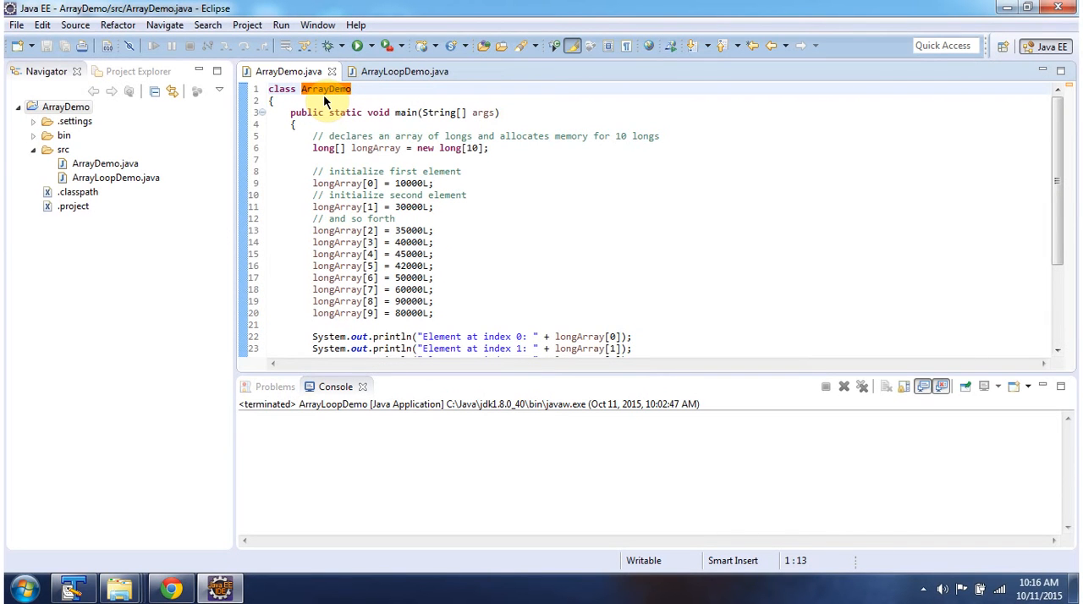
mouse_move(399, 124)
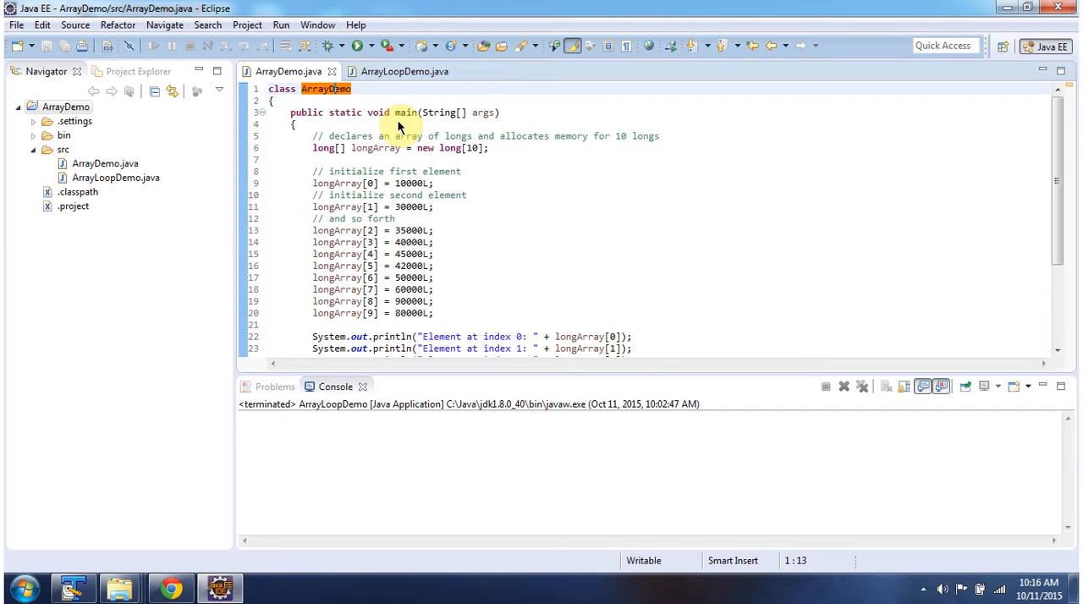
mouse_move(378, 88)
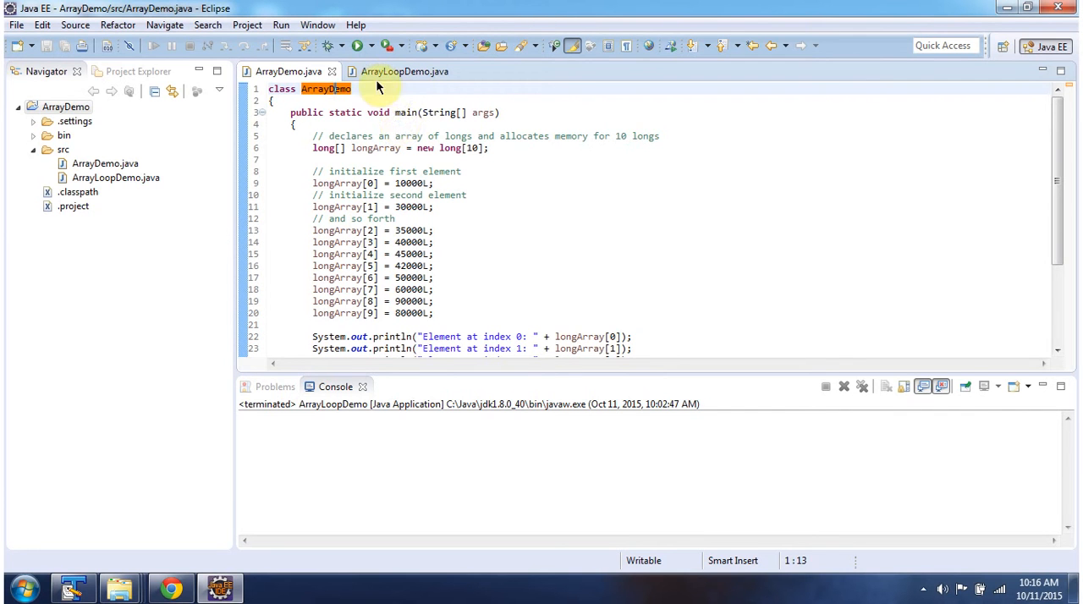
Run ArrayDemo and view its ten println lines beside the console's index 0-9 output
click(346, 46)
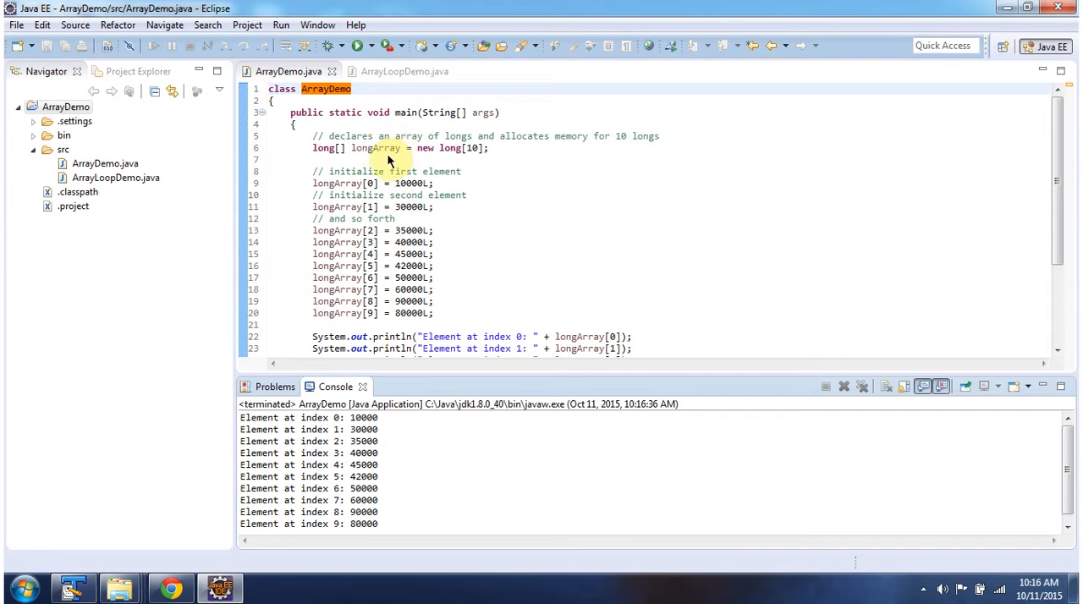
mouse_move(378, 160)
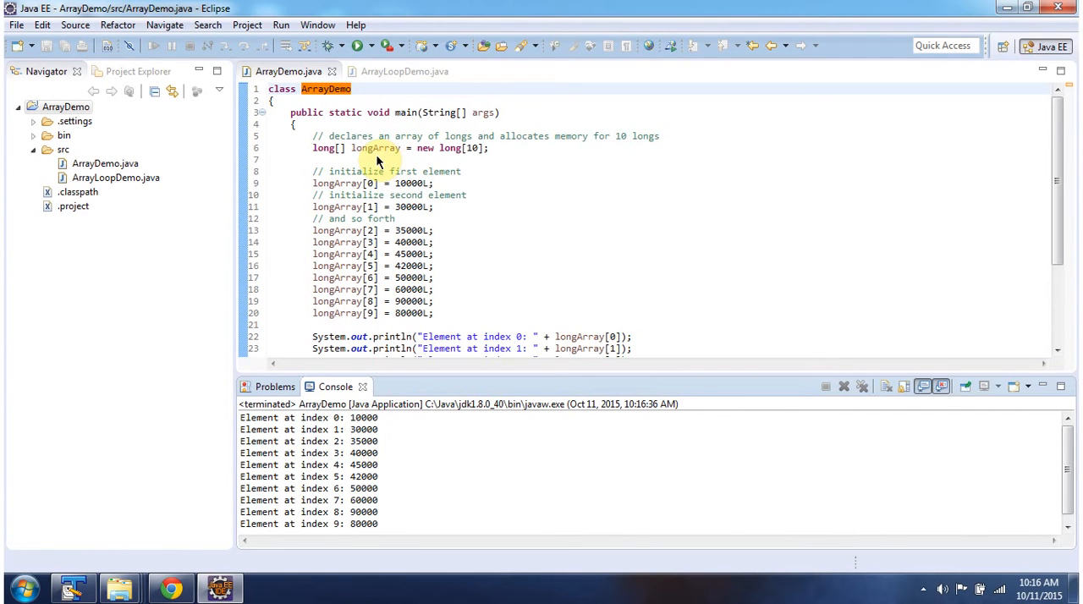
mouse_move(475, 163)
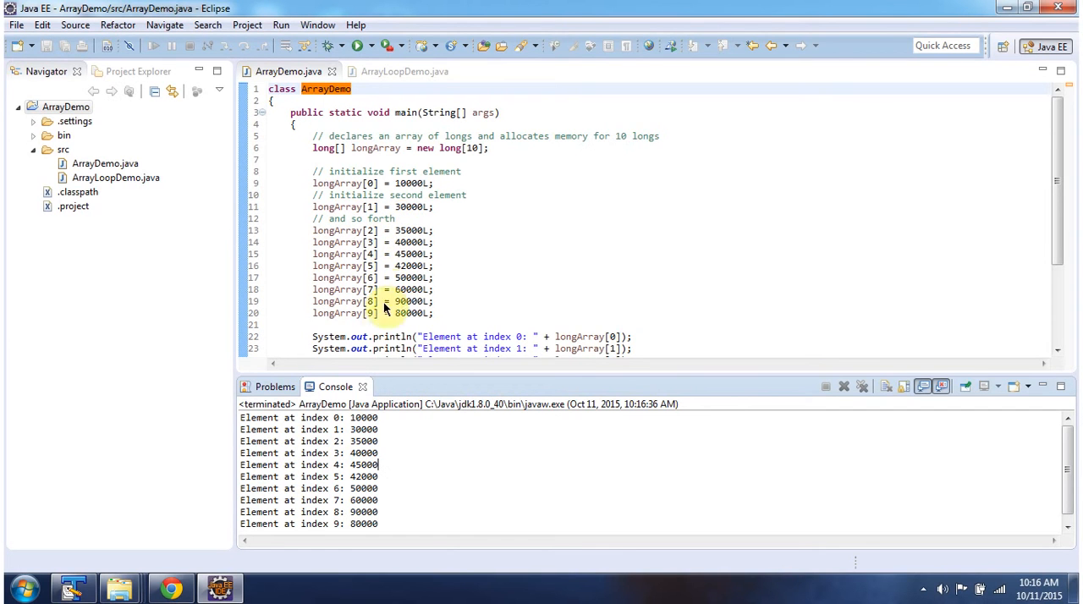
mouse_move(433, 259)
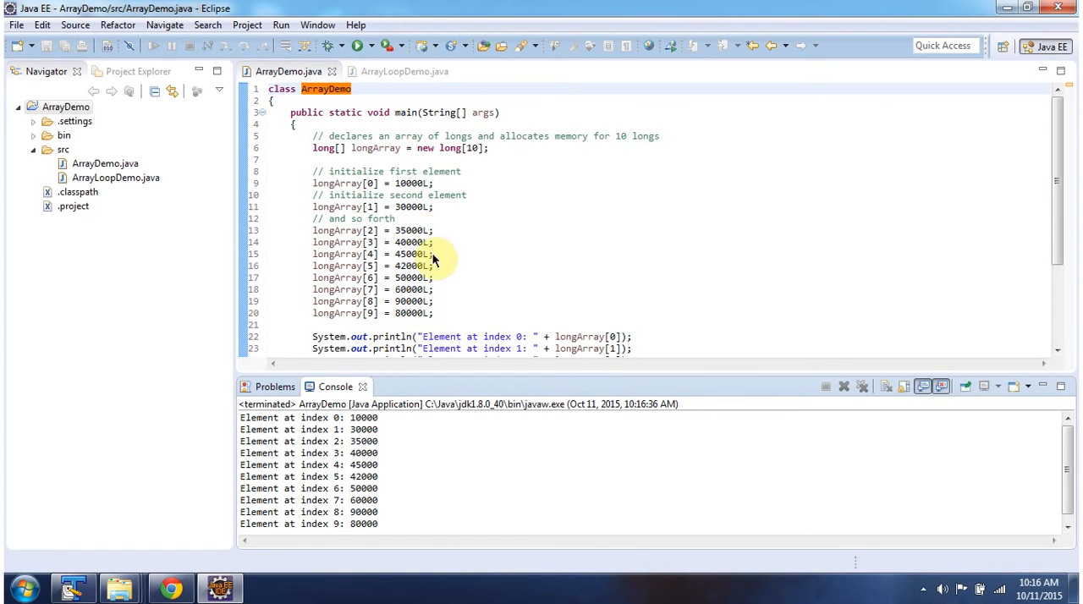
scroll(down, 3)
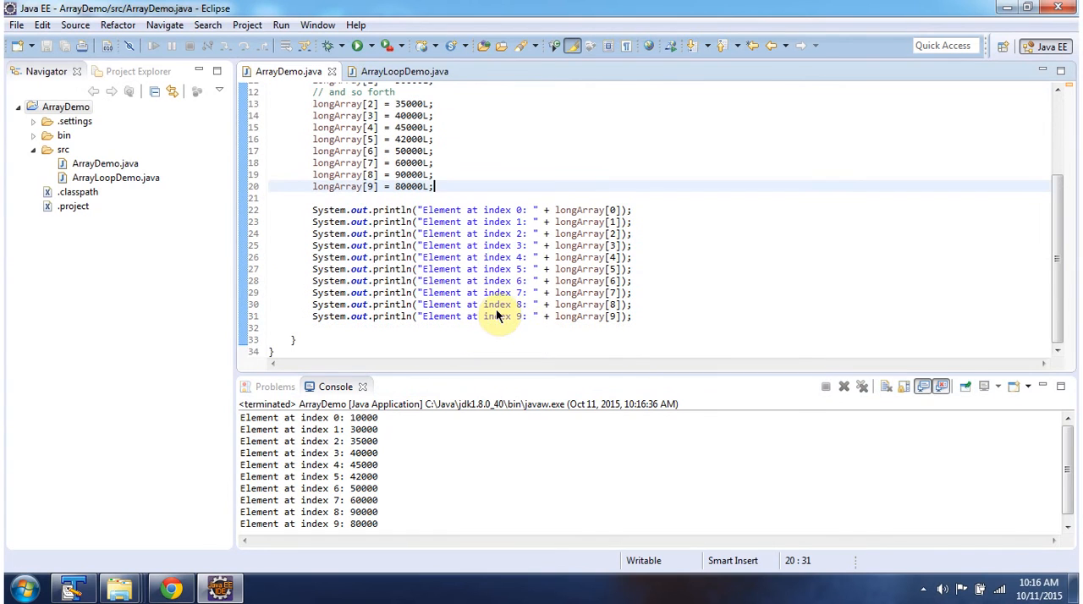
mouse_move(615, 222)
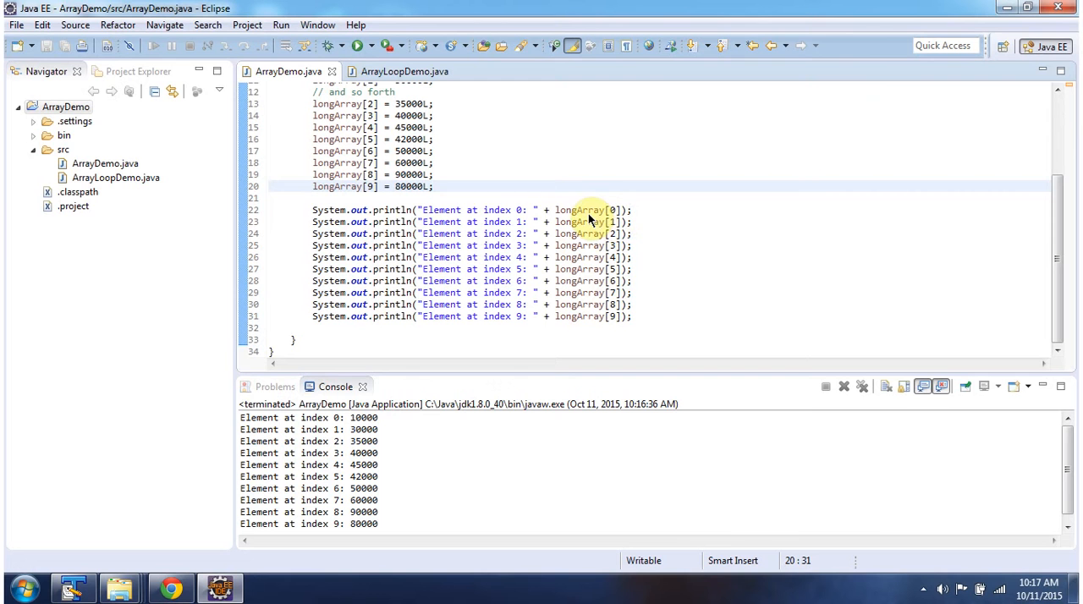
mouse_move(428, 488)
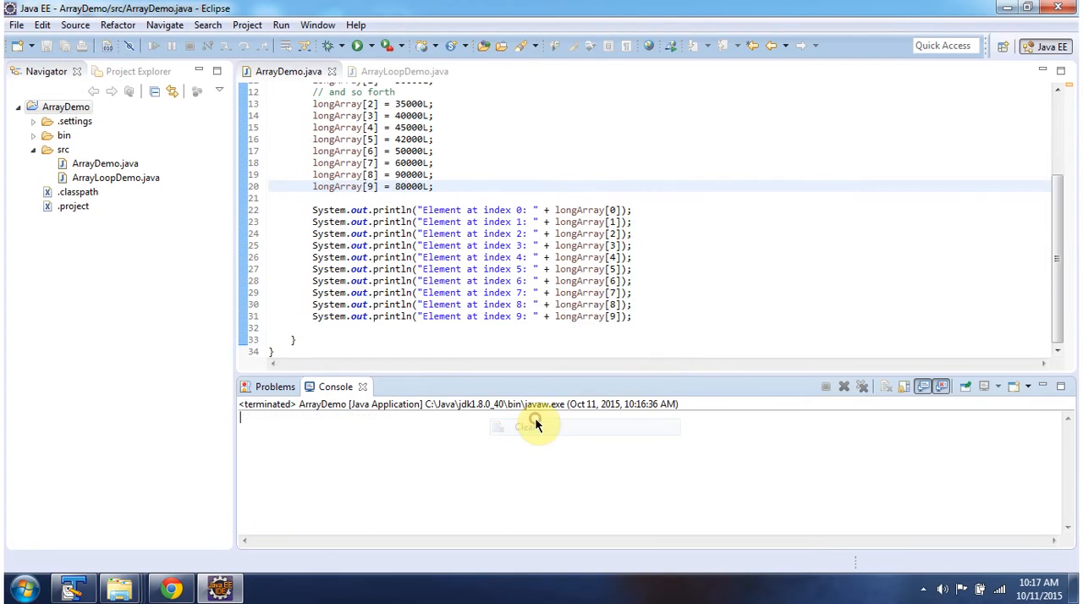
Bring the ArrayLoopDemo.java editor to the front
click(400, 71)
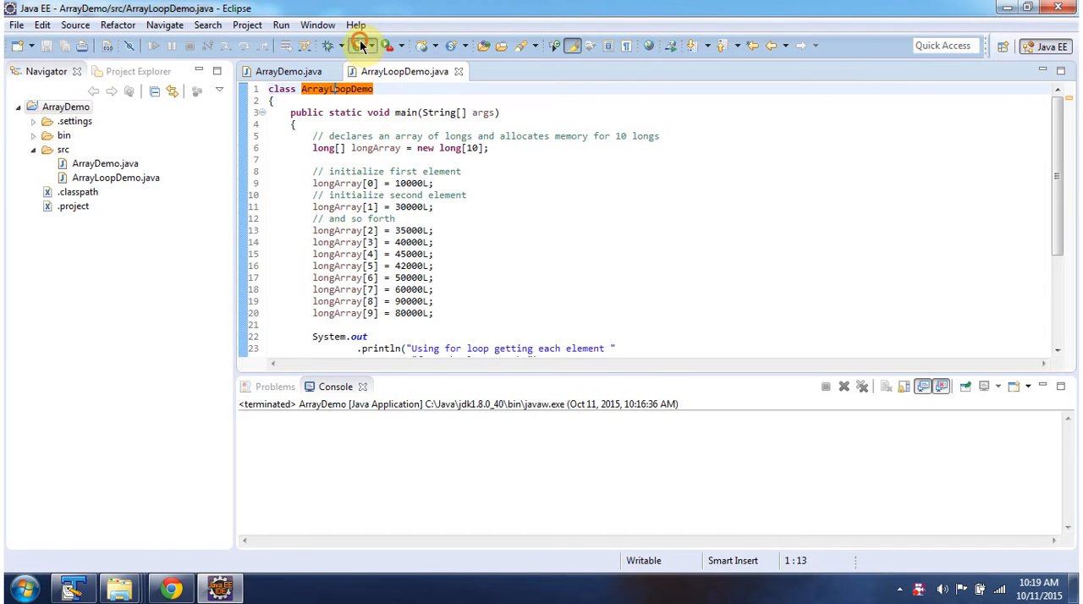
Run ArrayLoopDemo so the console prints the for-loop heading and each element by index
click(344, 46)
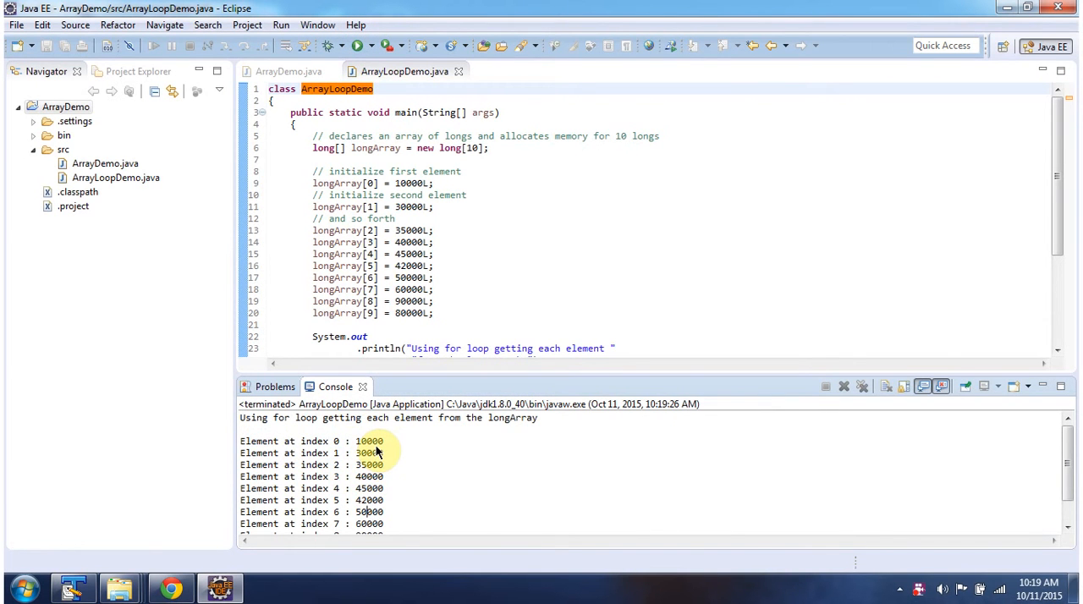
mouse_move(407, 117)
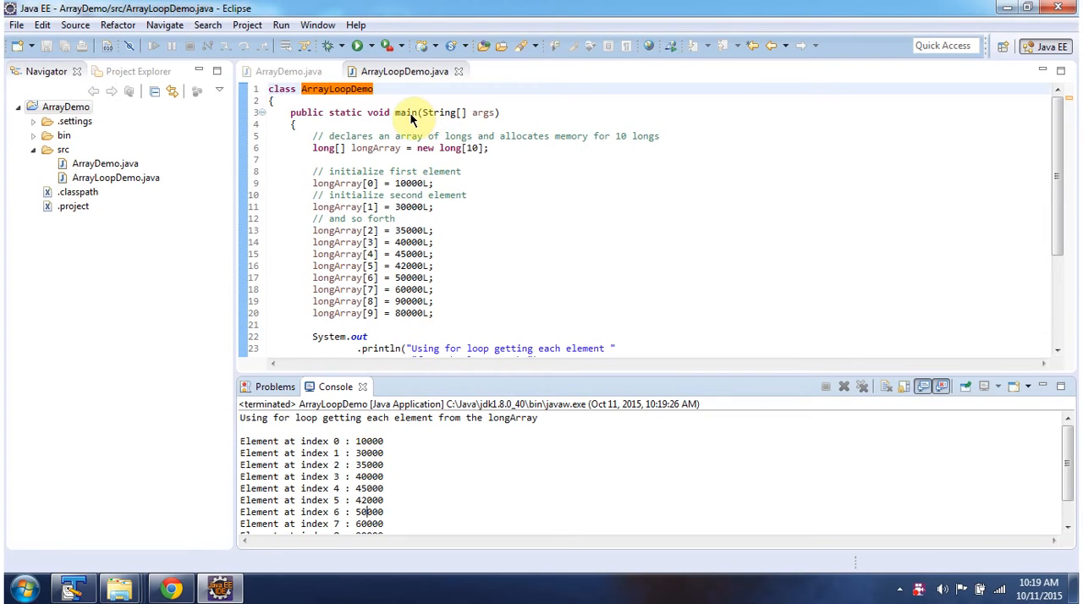
mouse_move(381, 159)
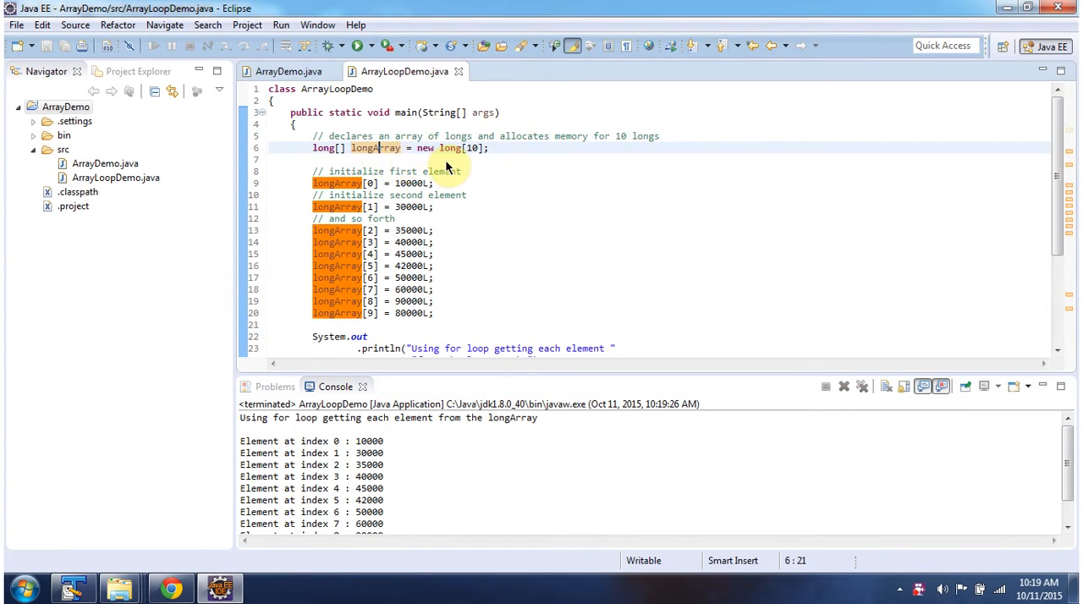
mouse_move(474, 163)
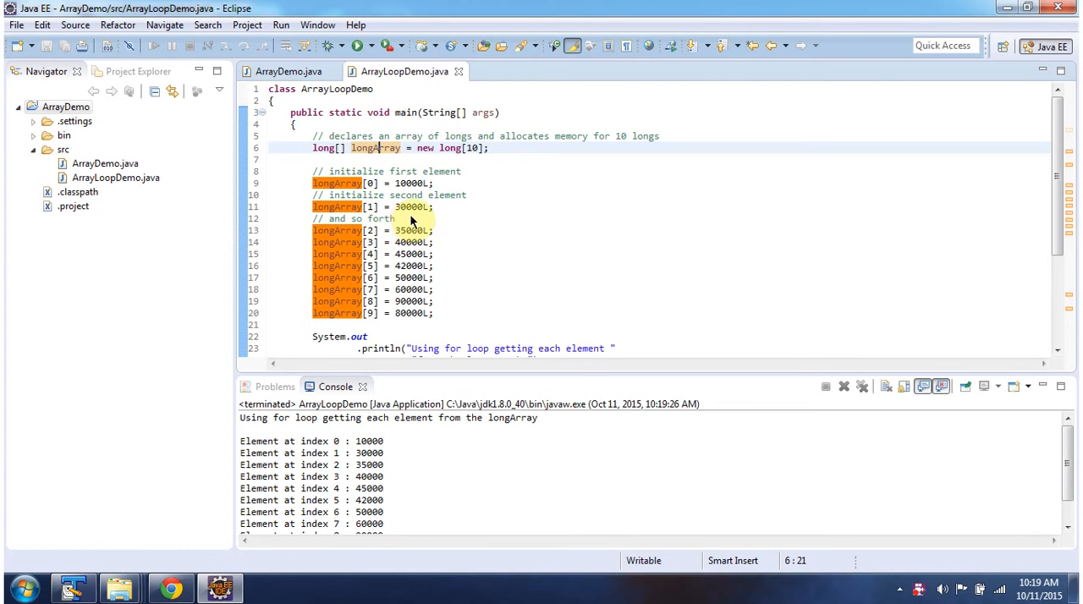
mouse_move(435, 237)
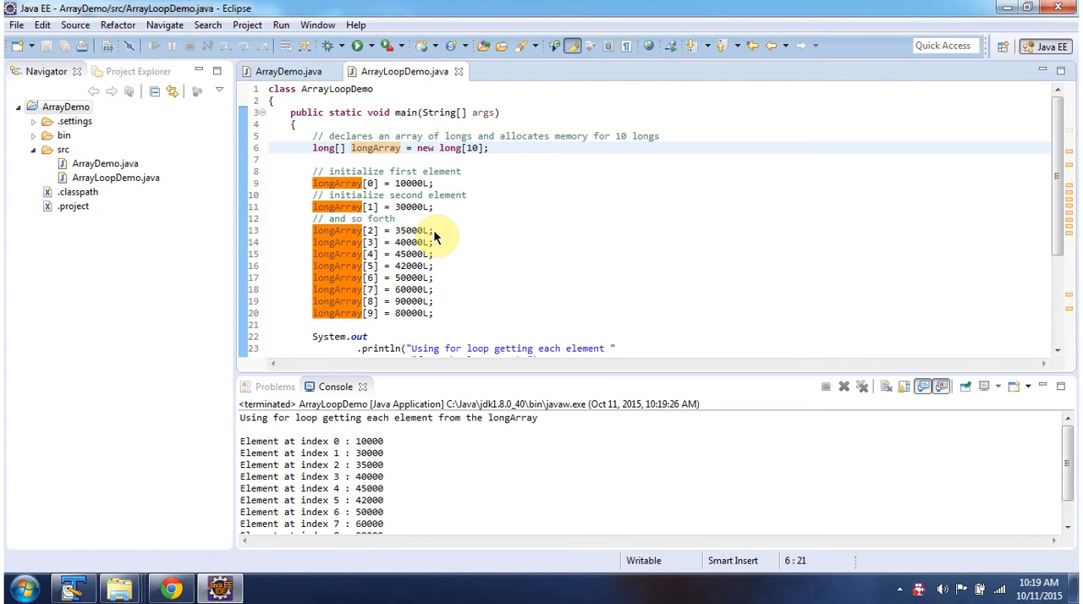
mouse_move(446, 319)
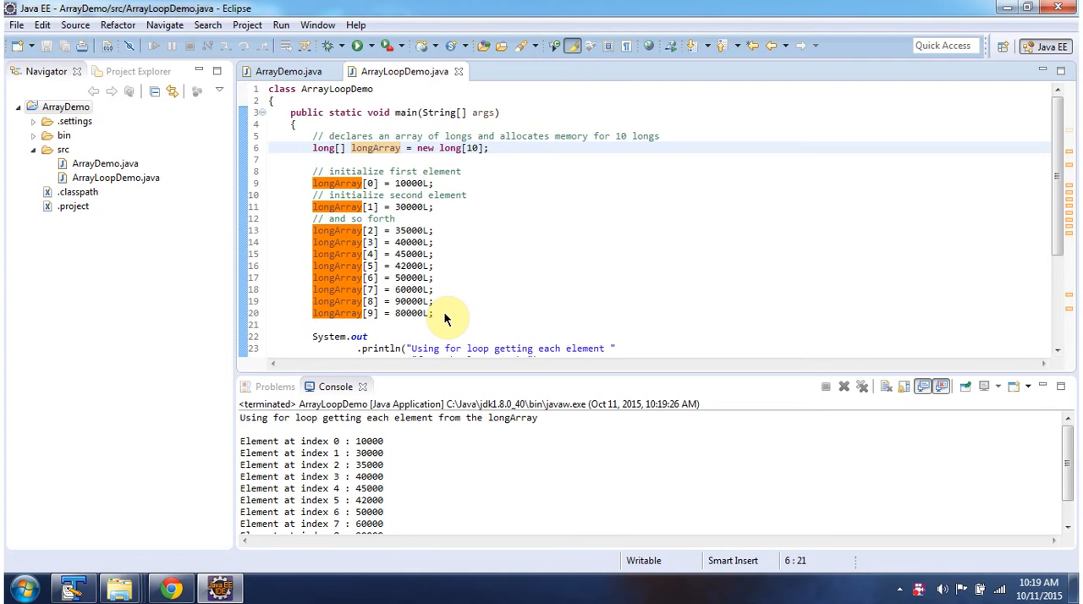
Scroll to the for loop over longArray.length and the console's final elements up to index 9
scroll(down, 3)
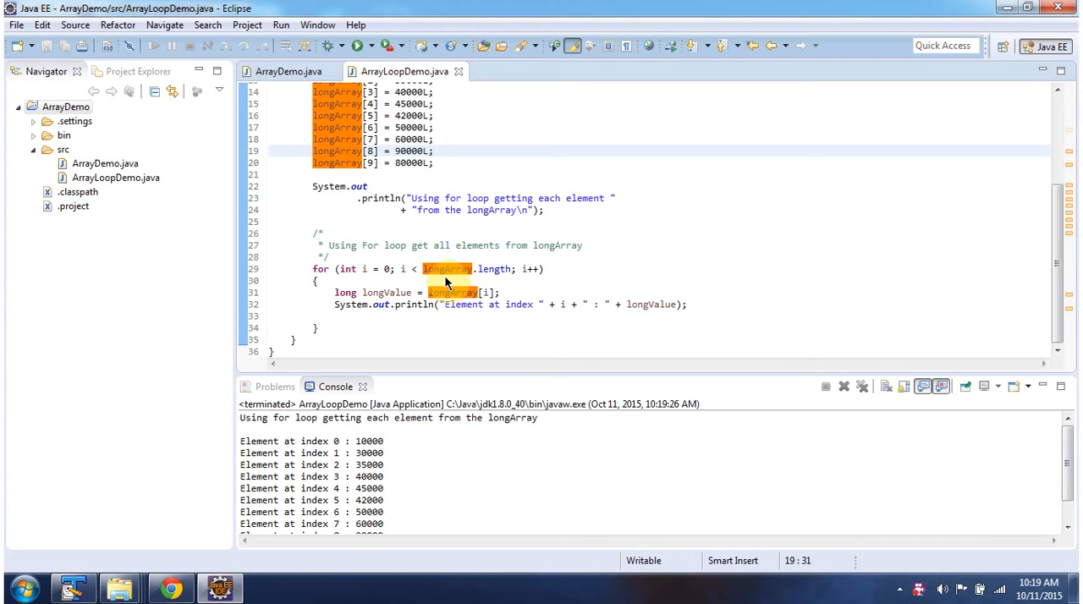
mouse_move(414, 301)
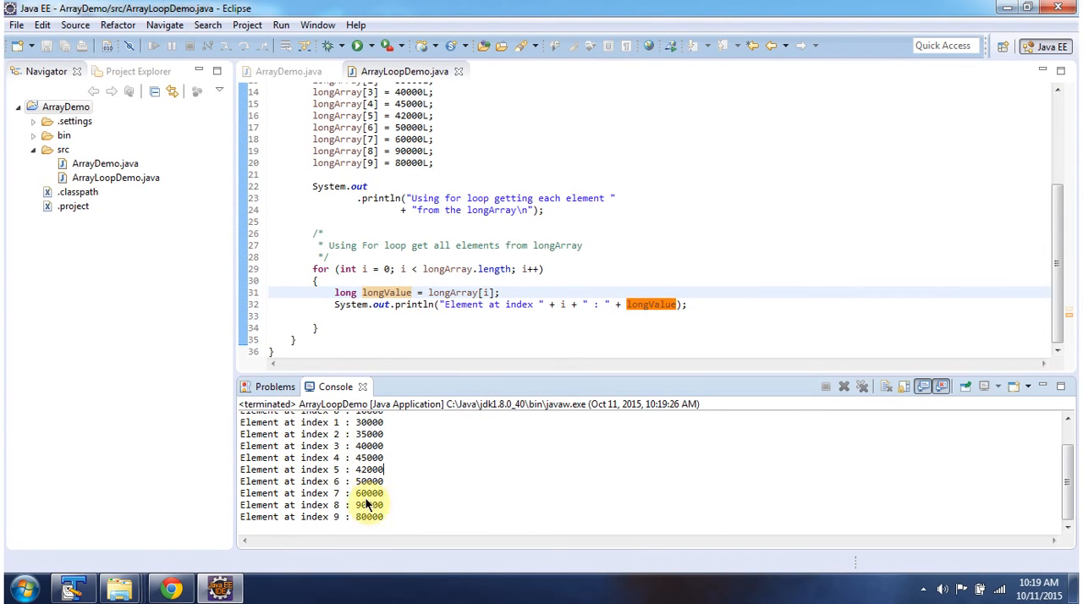
mouse_move(473, 463)
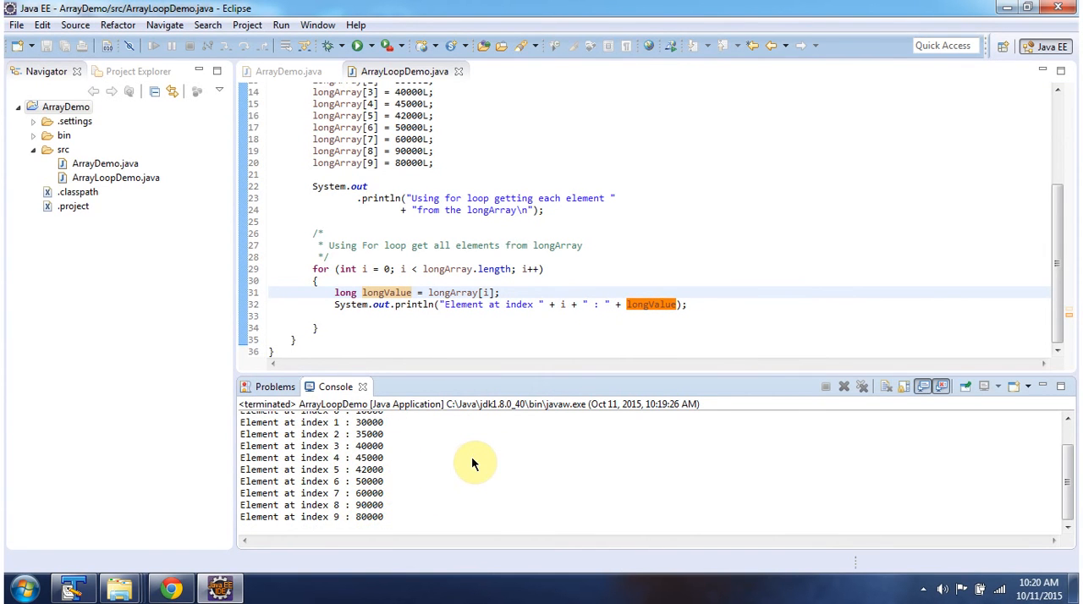